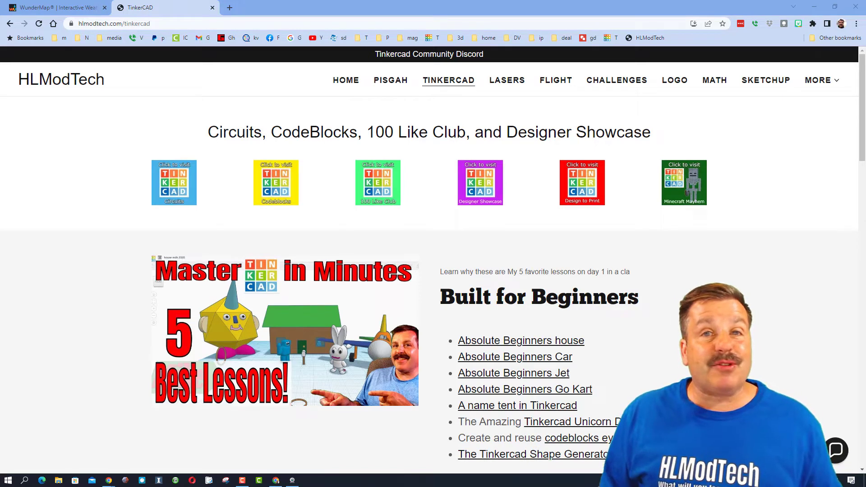
{"action": "mouse_move", "coordinate": [641, 321]}
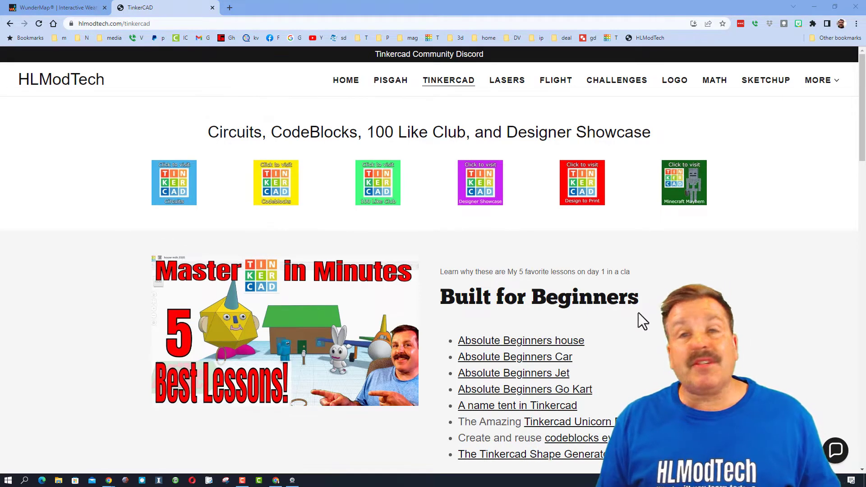
{"action": "mouse_move", "coordinate": [481, 110]}
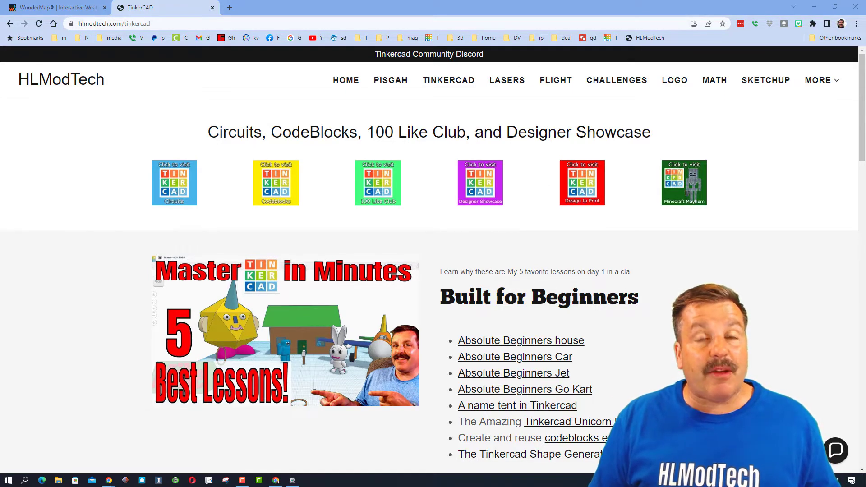
Copy the Collaborate share link for the go-kart design after briefly toggling the site's live chat.
{"action": "left_click", "coordinate": [836, 451]}
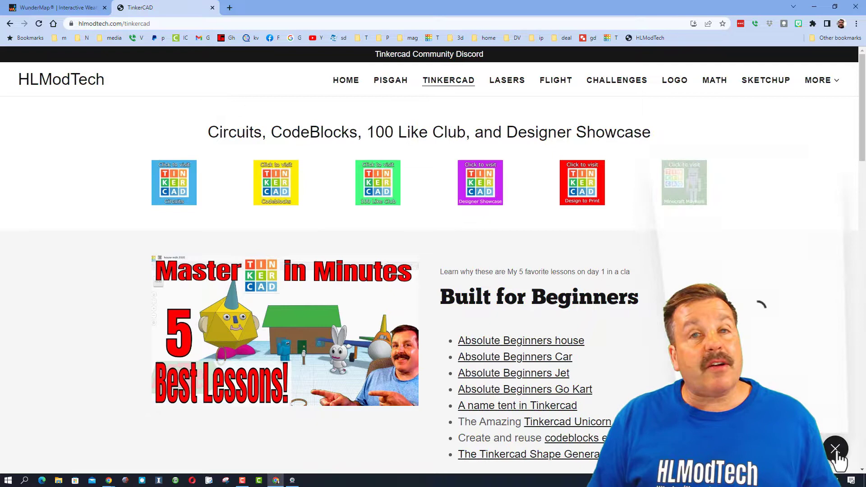
{"action": "left_click", "coordinate": [835, 449]}
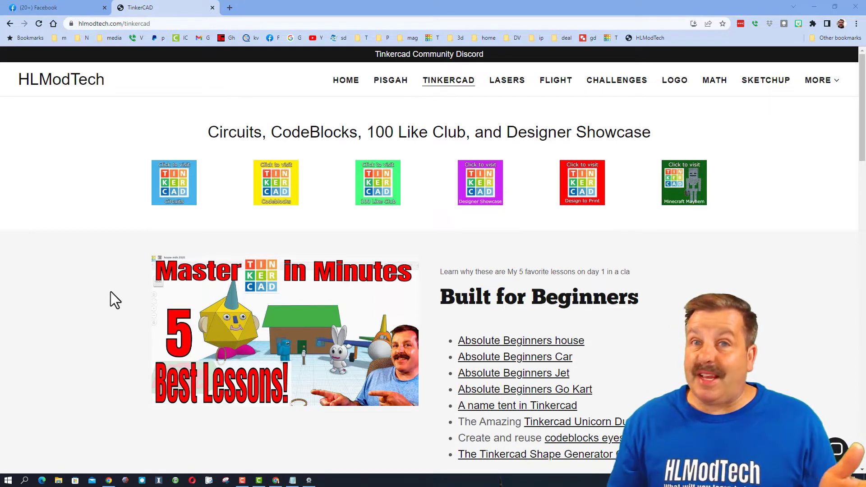
{"action": "mouse_move", "coordinate": [539, 401]}
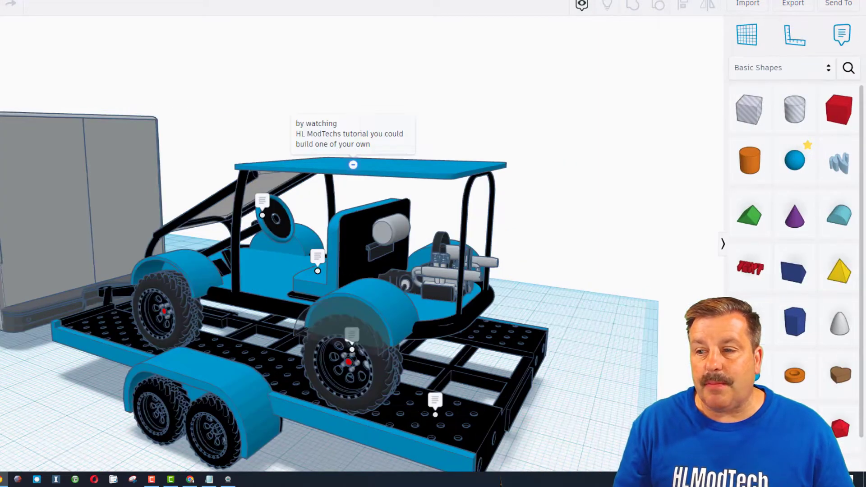
{"action": "mouse_move", "coordinate": [839, 215]}
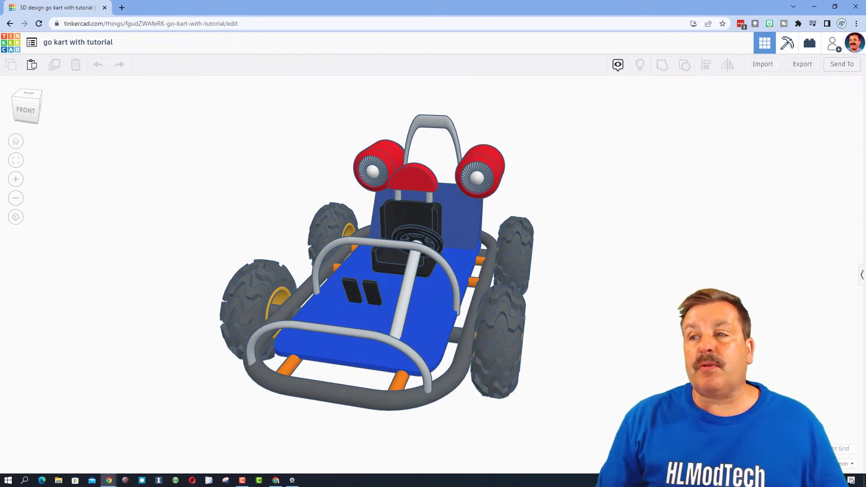
{"action": "left_click", "coordinate": [834, 43]}
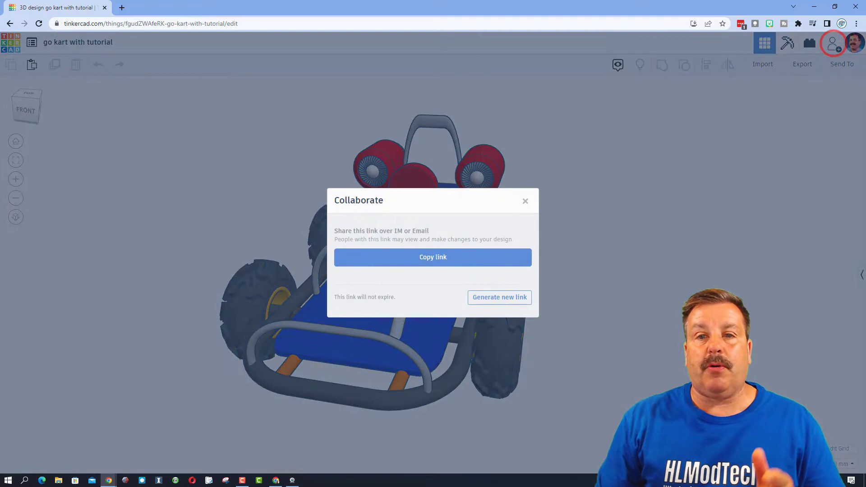
{"action": "left_click", "coordinate": [499, 297]}
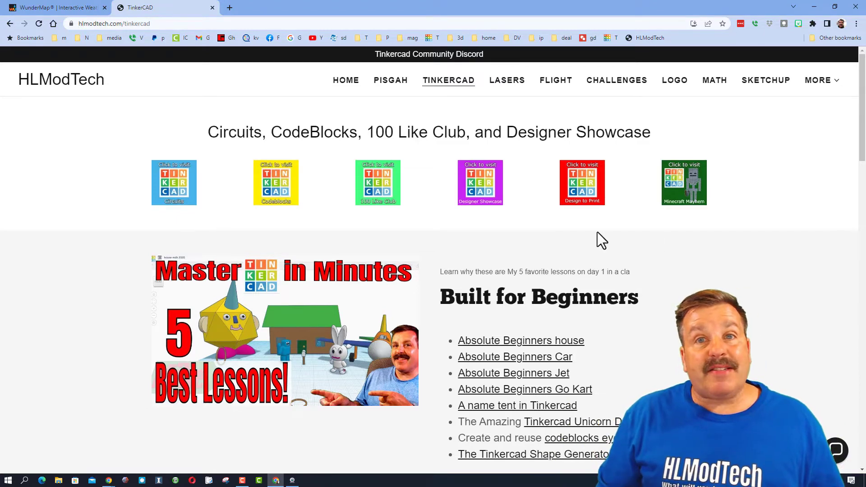
{"action": "mouse_move", "coordinate": [764, 371]}
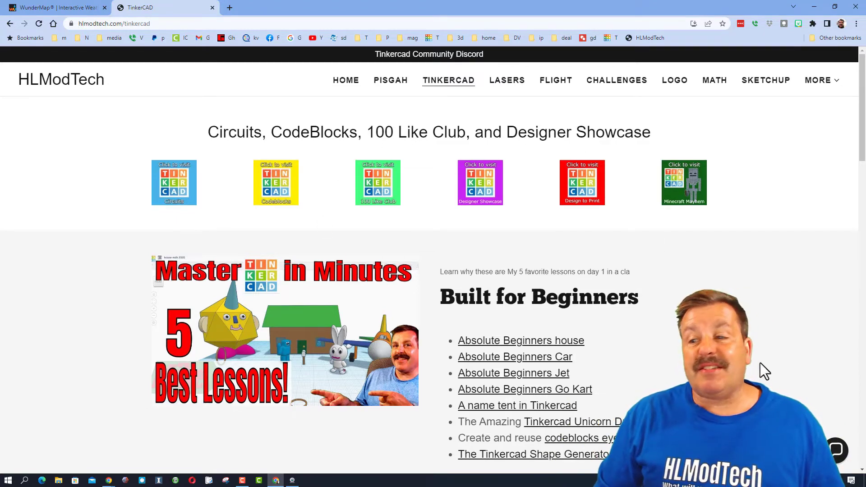
{"action": "left_click", "coordinate": [836, 451]}
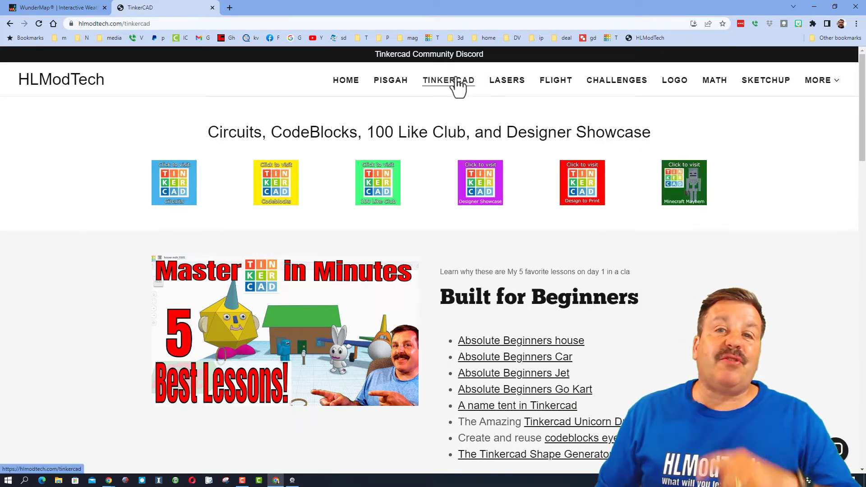
{"action": "mouse_move", "coordinate": [428, 182]}
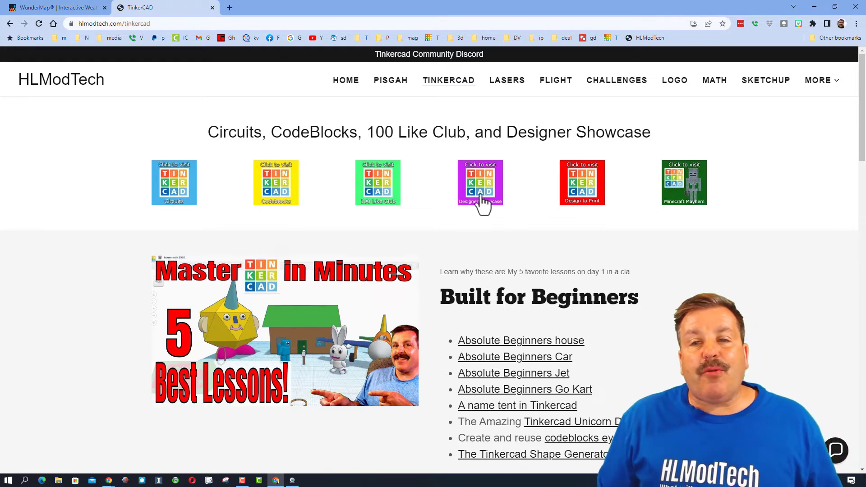
Reach the HLModtech Tinkercad profile through the Designer Showcase directory's Tinkercad column.
{"action": "left_click", "coordinate": [479, 182]}
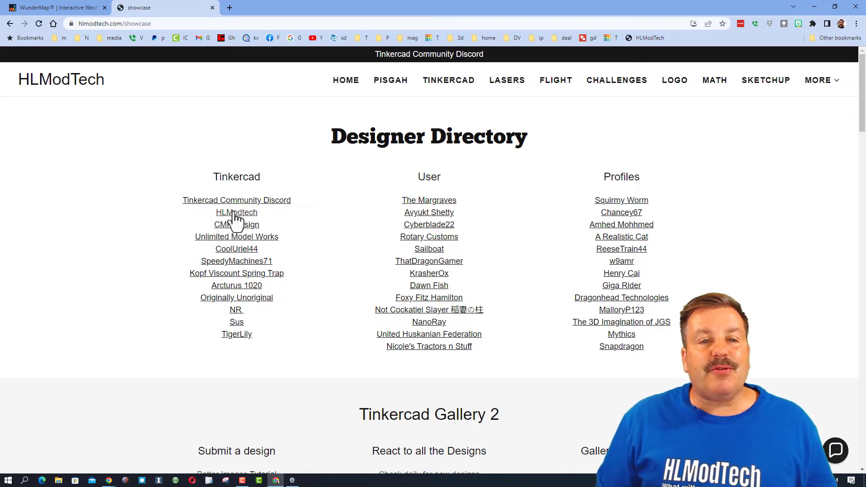
{"action": "left_click", "coordinate": [235, 213]}
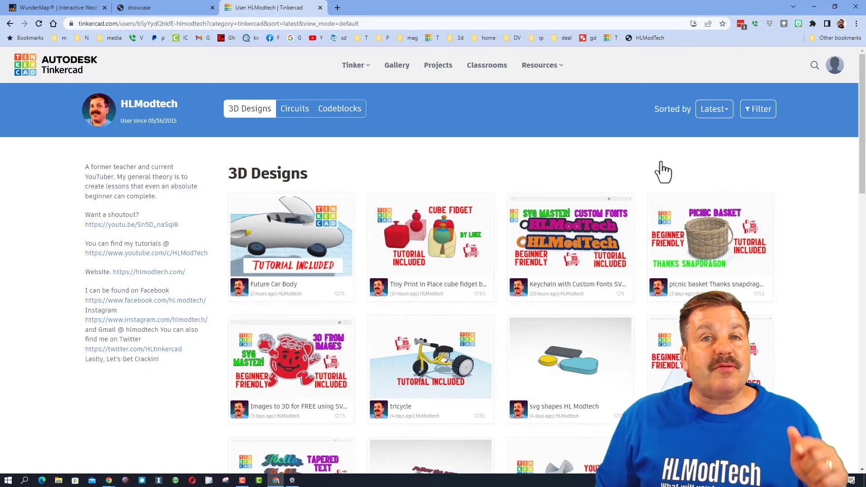
{"action": "mouse_move", "coordinate": [608, 202]}
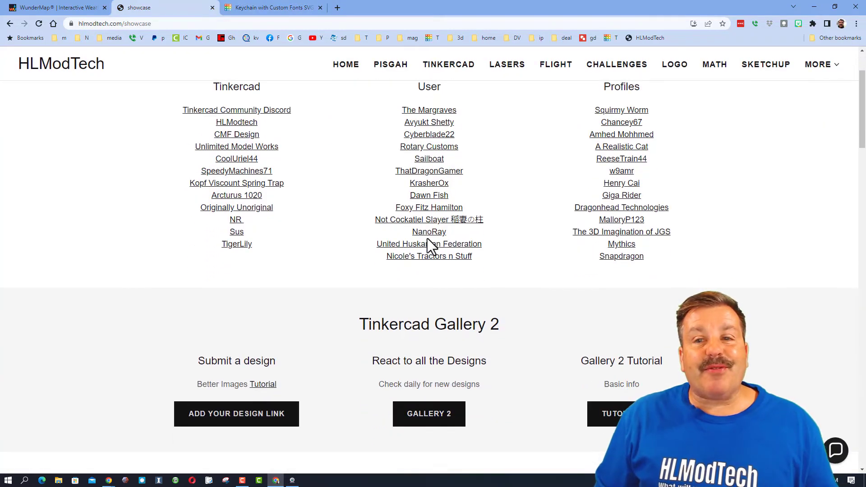
Scroll the showcase page down to the Tinkercad Gallery 2 and Design Nuclear Reactor sections.
{"action": "scroll", "scroll_direction": "down", "scroll_amount": 3}
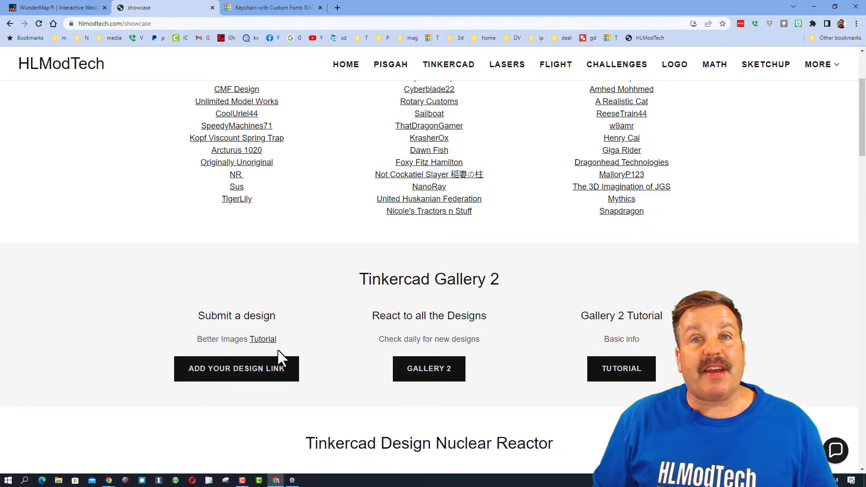
{"action": "scroll", "scroll_direction": "down", "scroll_amount": 3}
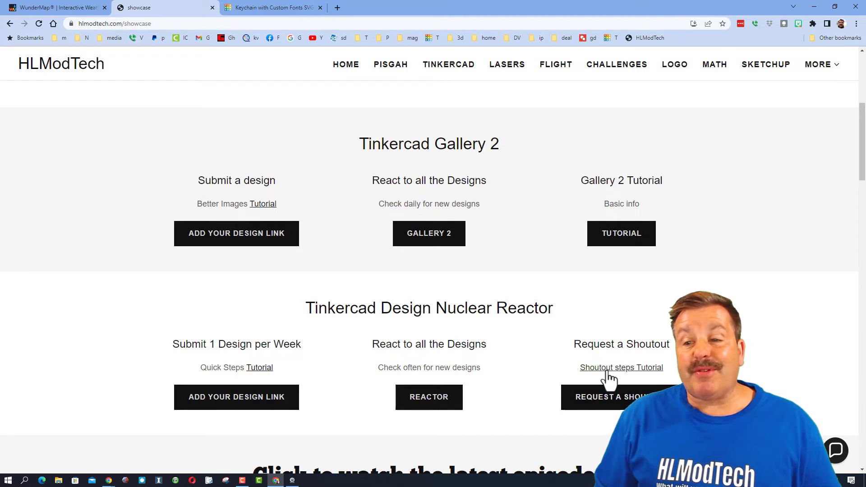
{"action": "mouse_move", "coordinate": [783, 375]}
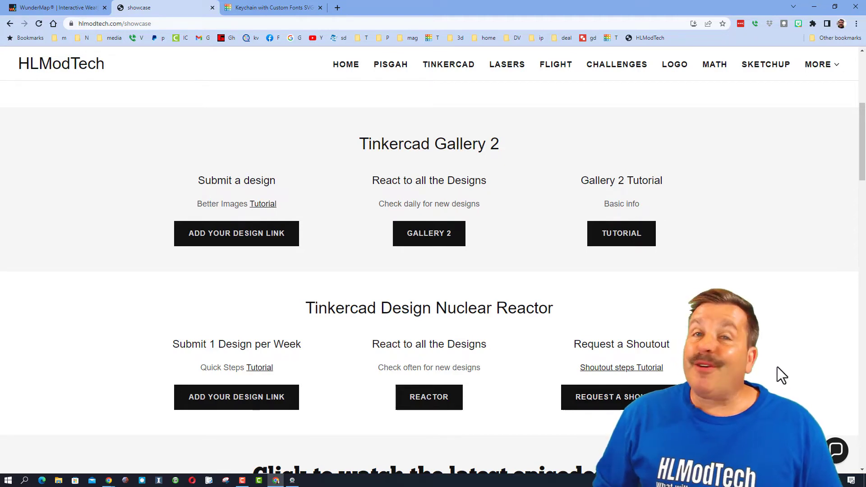